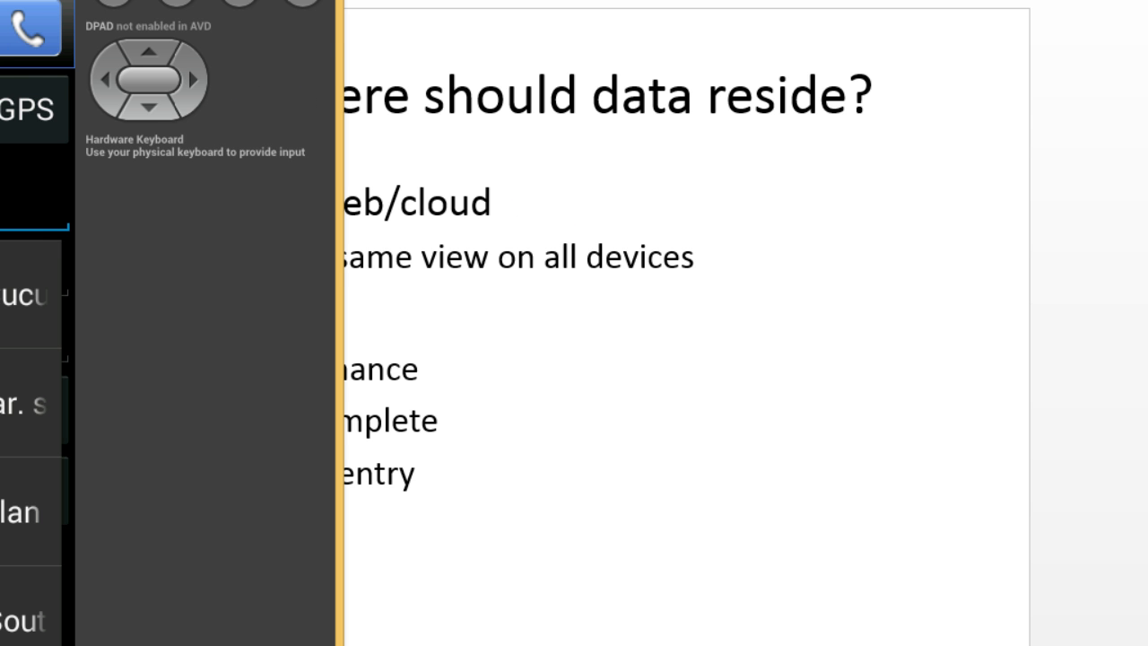
- Enter 'Magnolia' as the plant name to bring up matching Magnolia species suggestions
text(Magno)
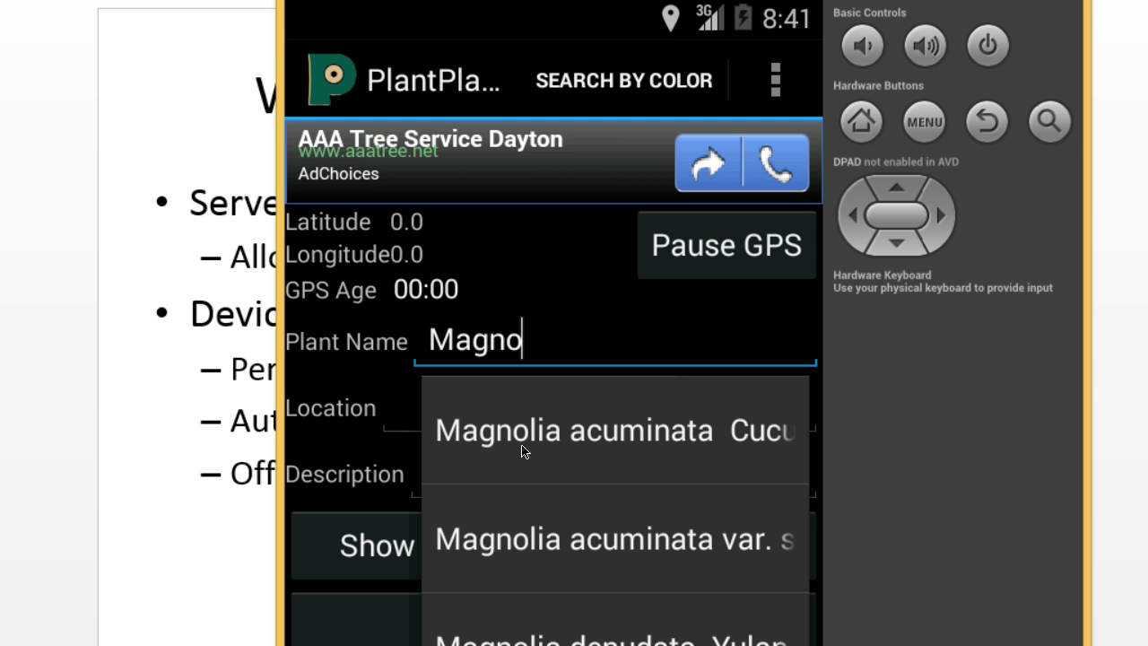
text(lia)
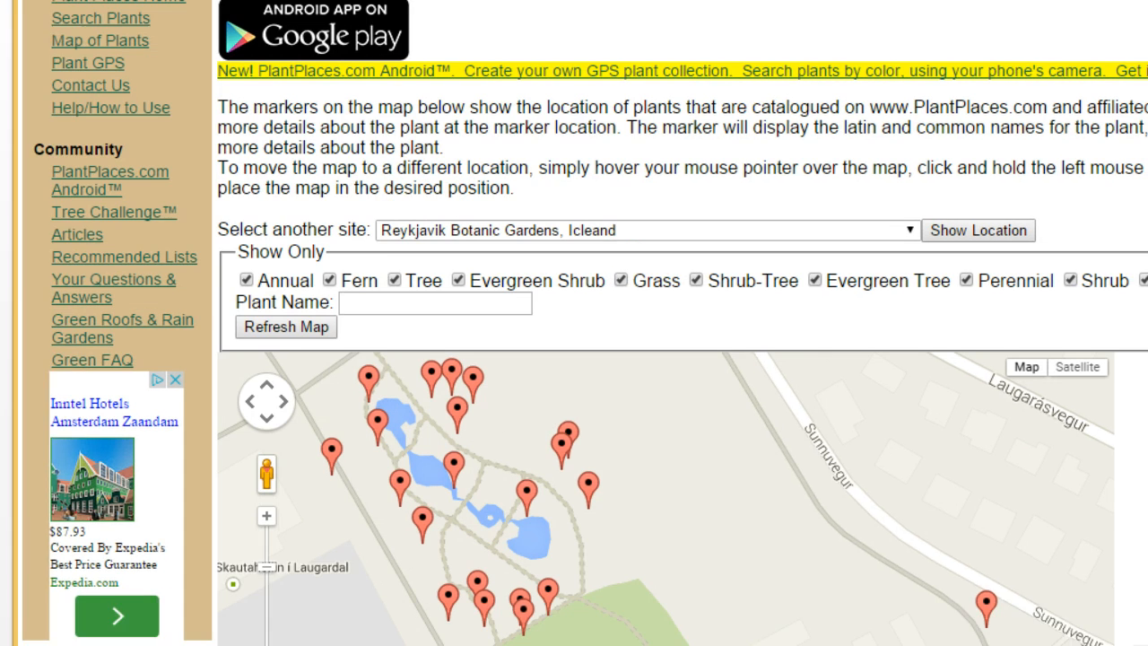
- Zoom the Reykjavík Botanic Gardens map out and back in to reach the Narrow-Leafed Ash marker
scroll(down, 3)
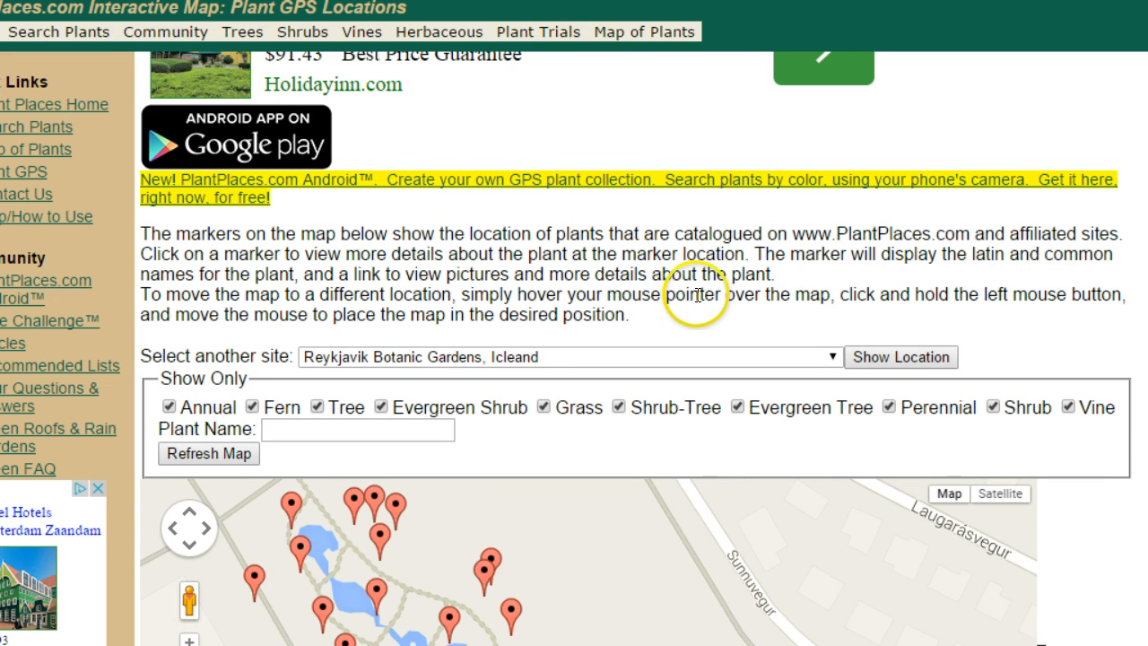
scroll(down, 3)
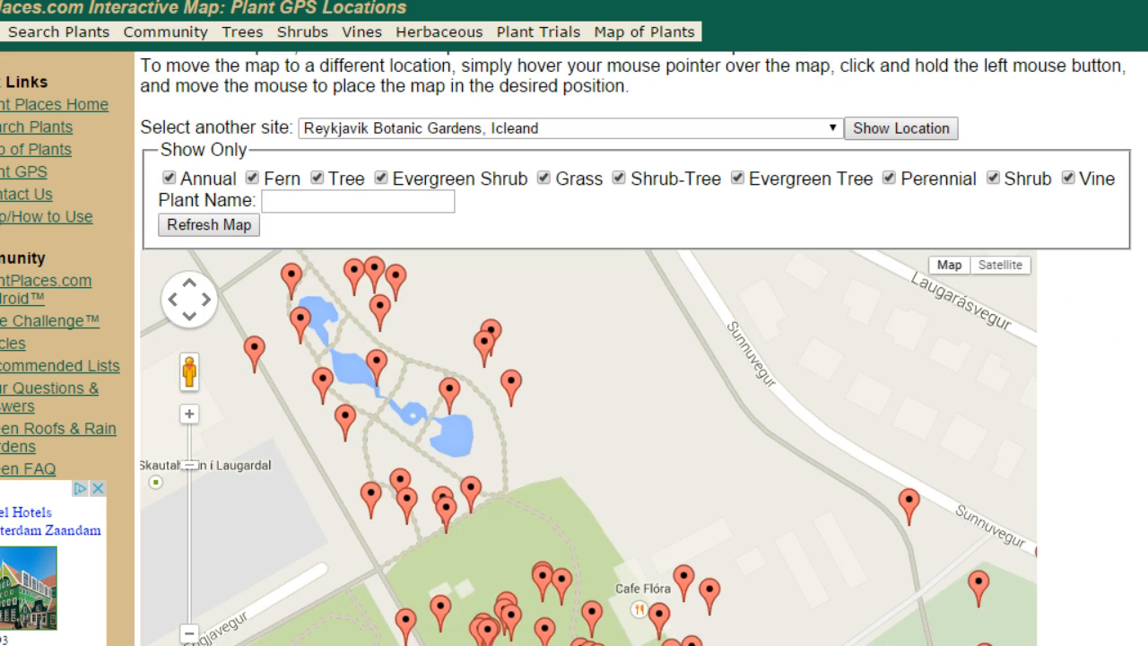
click(190, 423)
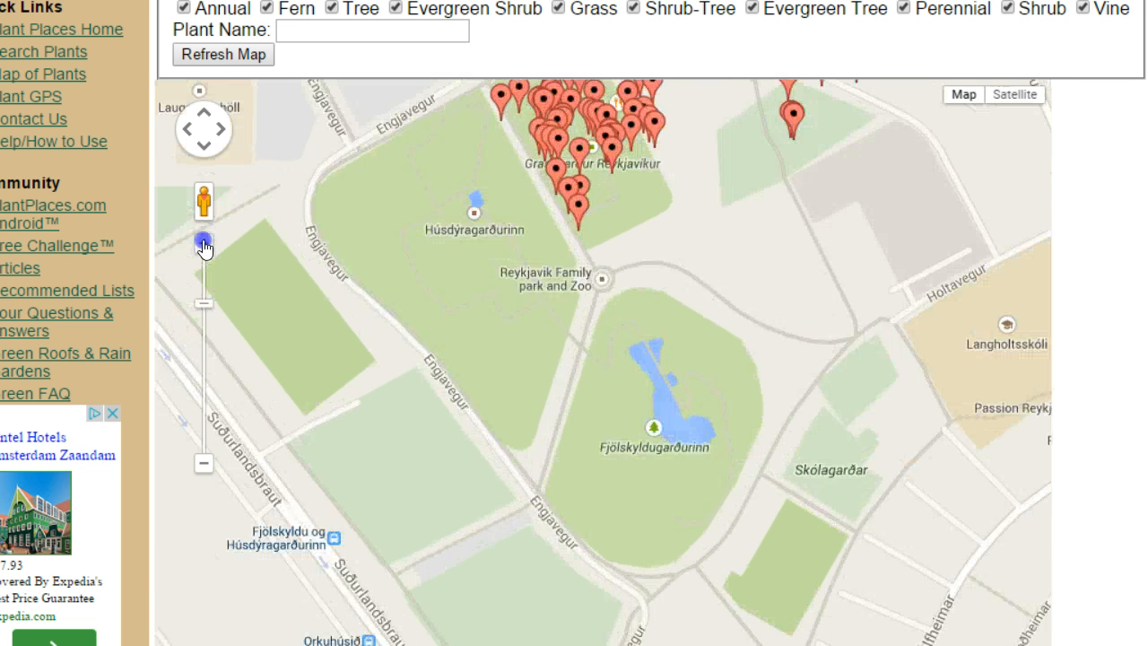
click(204, 243)
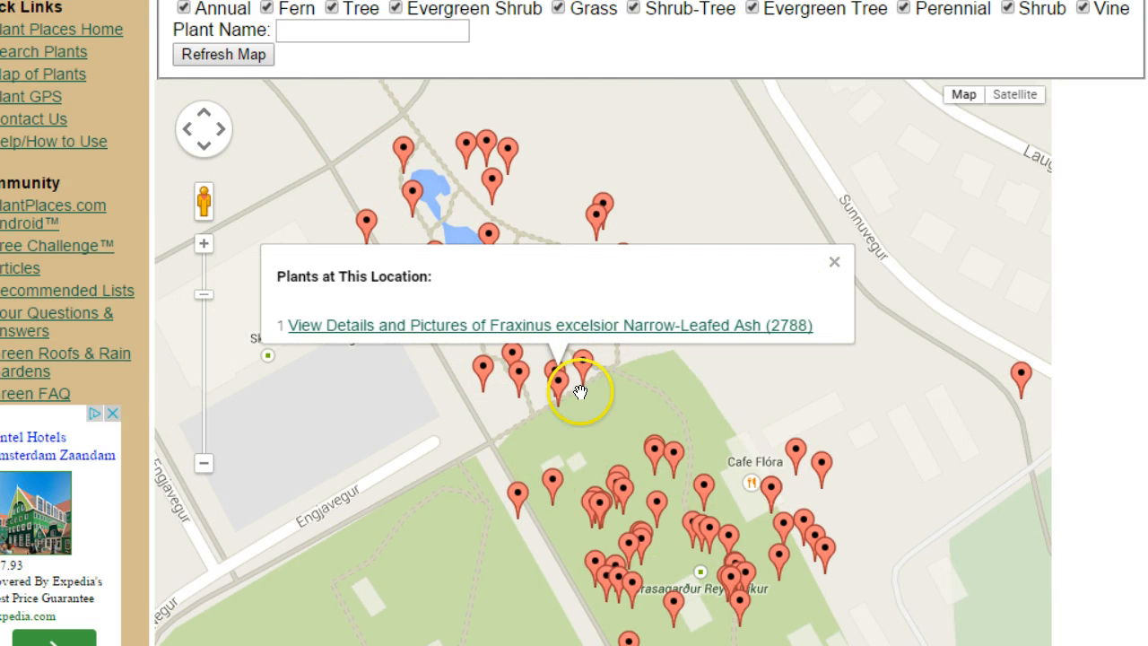
- View the Fraxinus excelsior details page and browse its facts, photos and specimen map
click(552, 325)
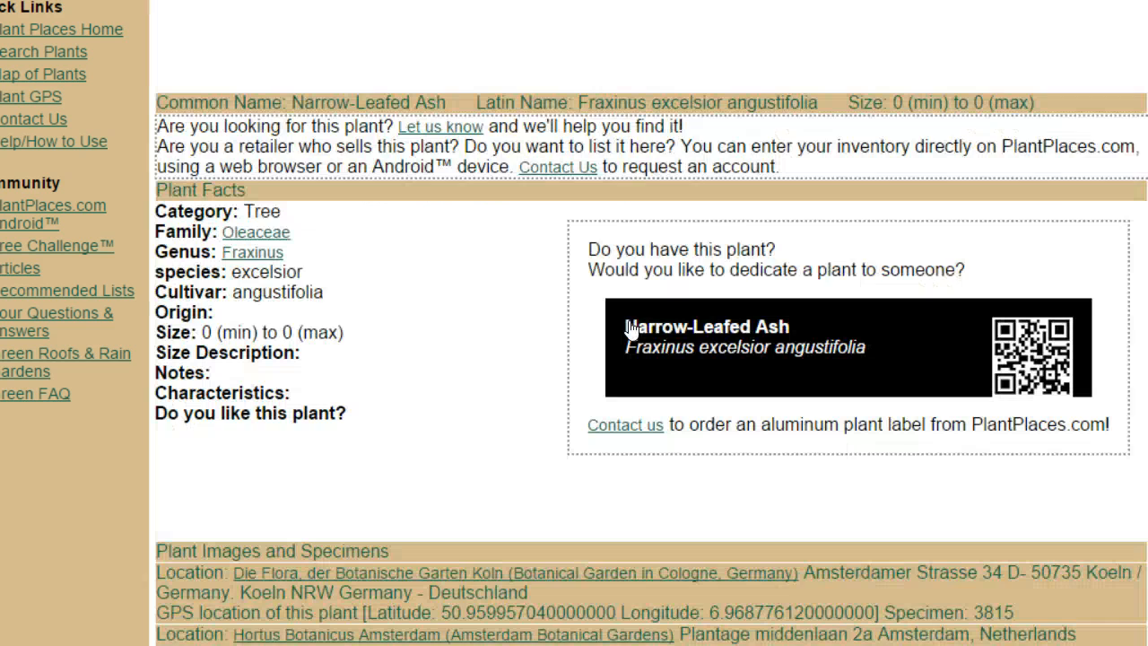
scroll(down, 3)
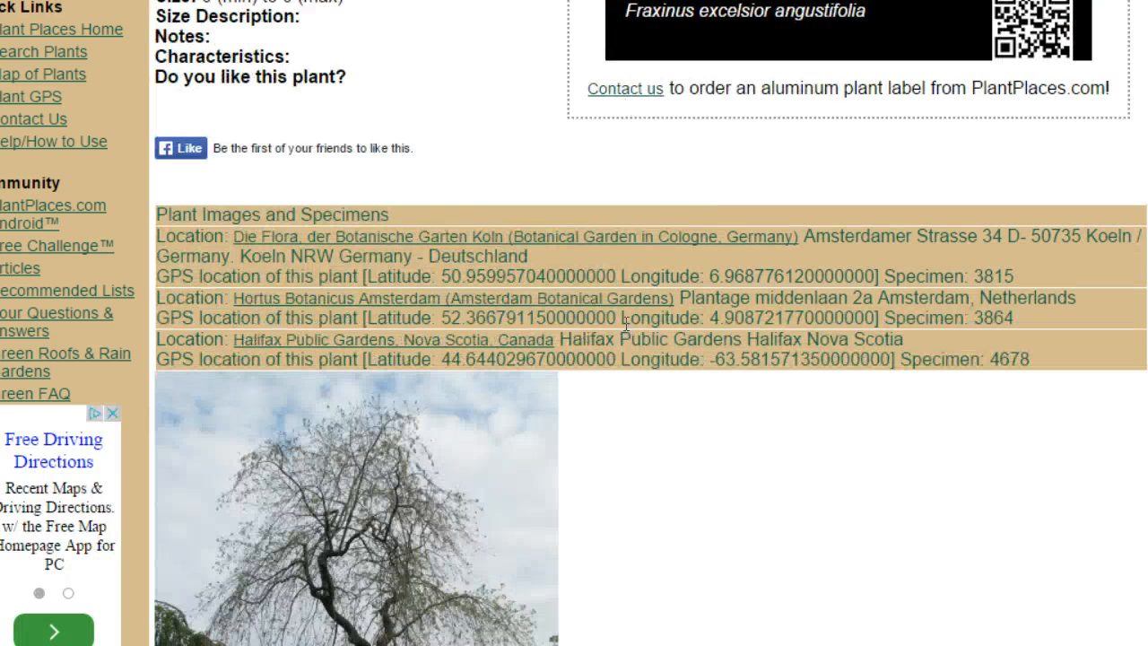
scroll(down, 3)
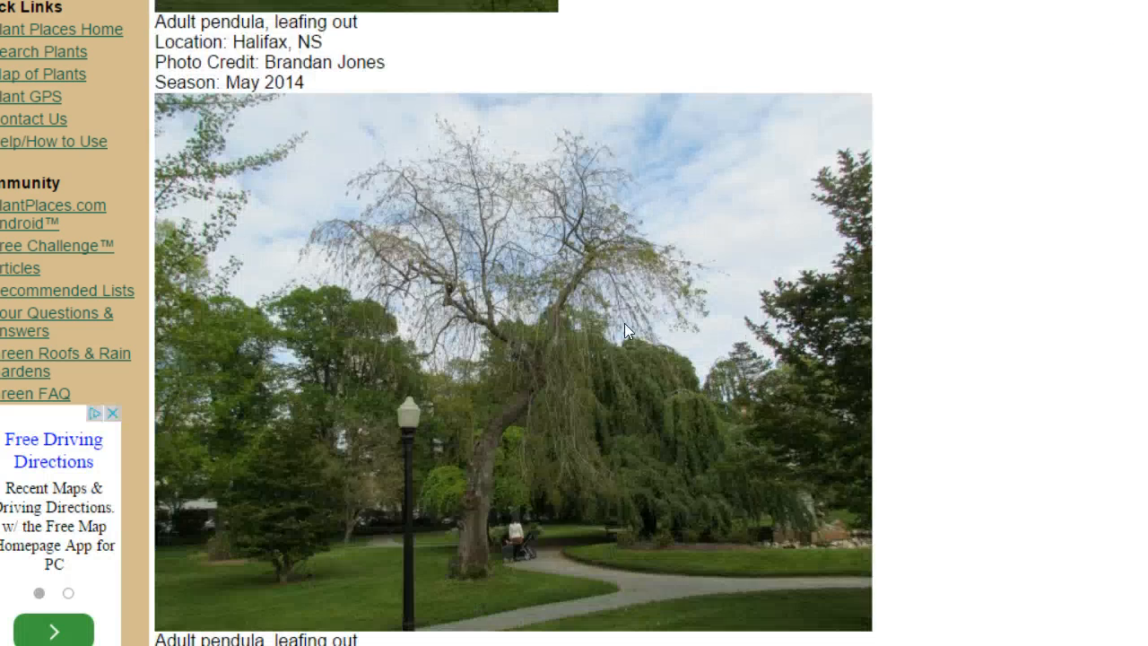
scroll(down, 3)
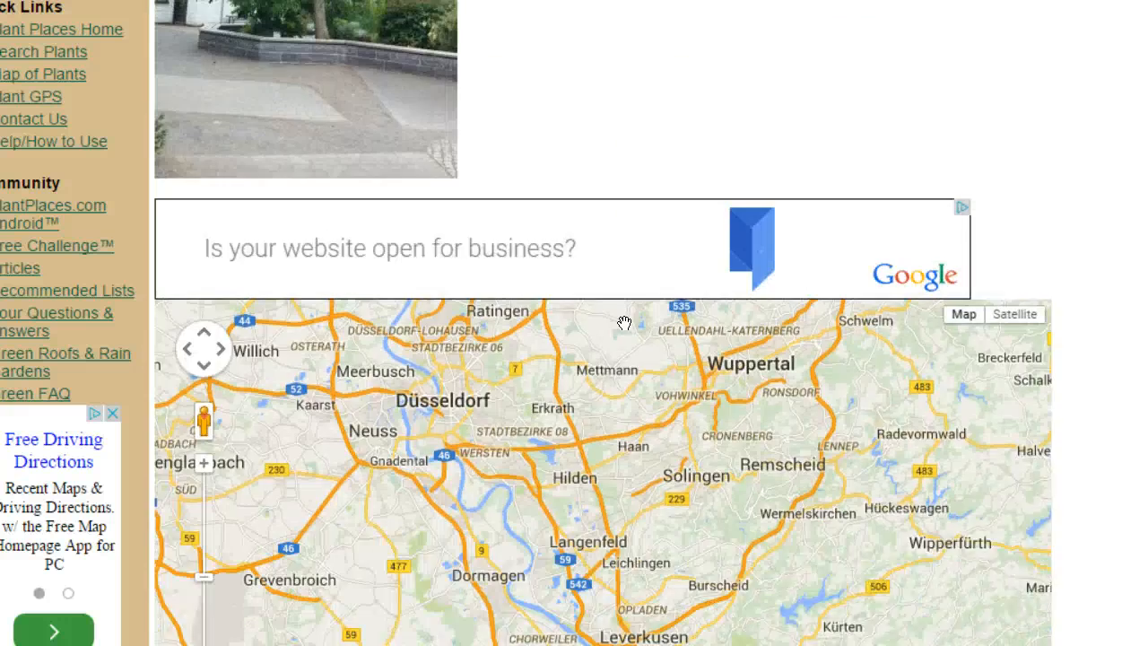
scroll(down, 3)
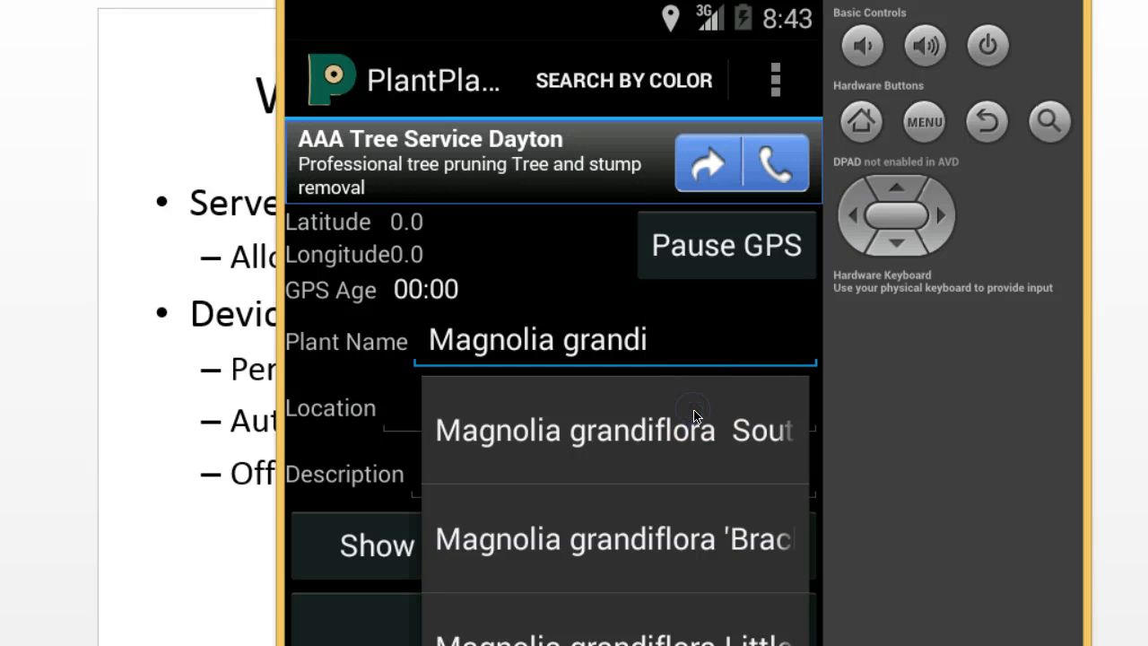
- Delete the partly entered Magnolia text so the plant name field is empty
click(574, 430)
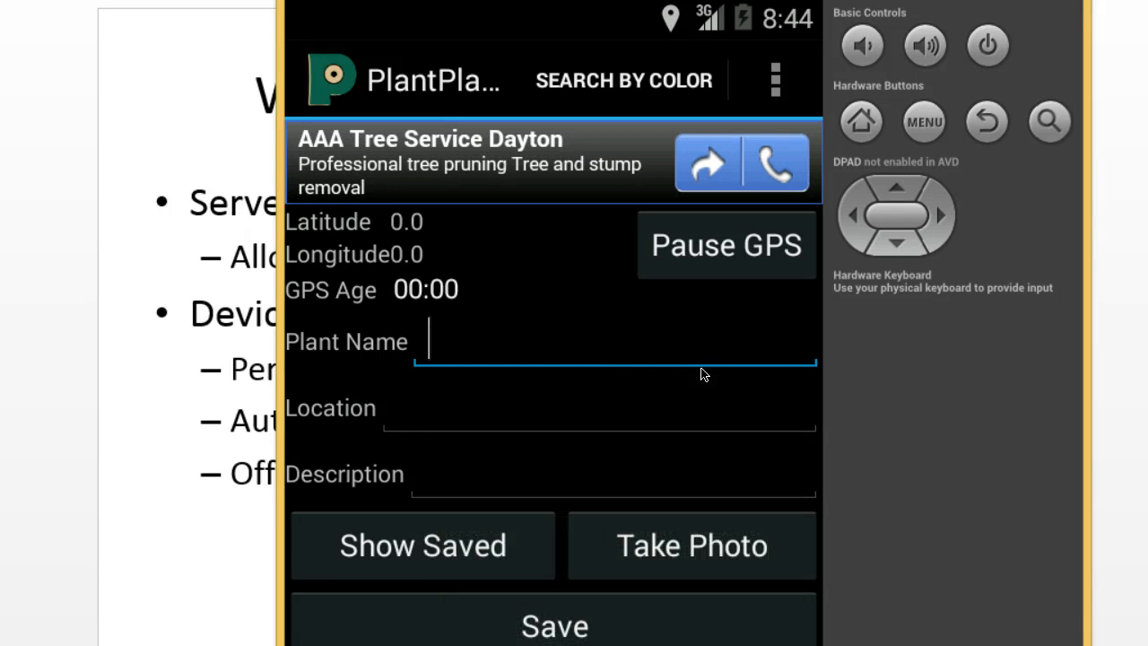
- Enter "Asimina triloba 'Susquehena' Susquehena Paw paw", ignoring the autocomplete suggestions
text(Asimin)
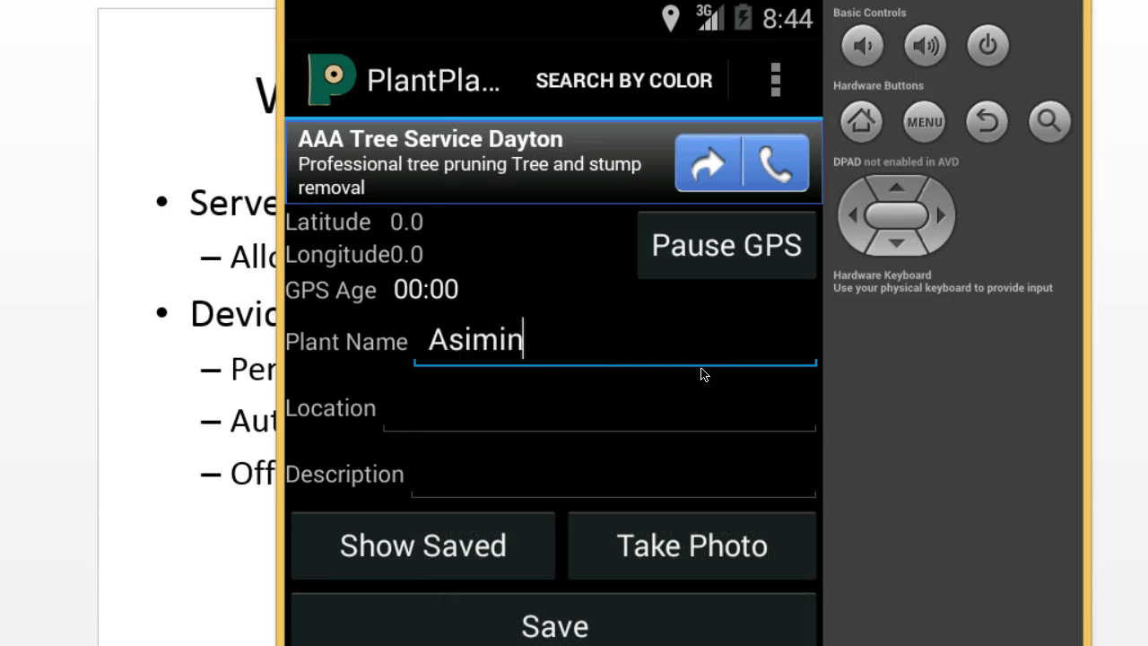
text(a triloba)
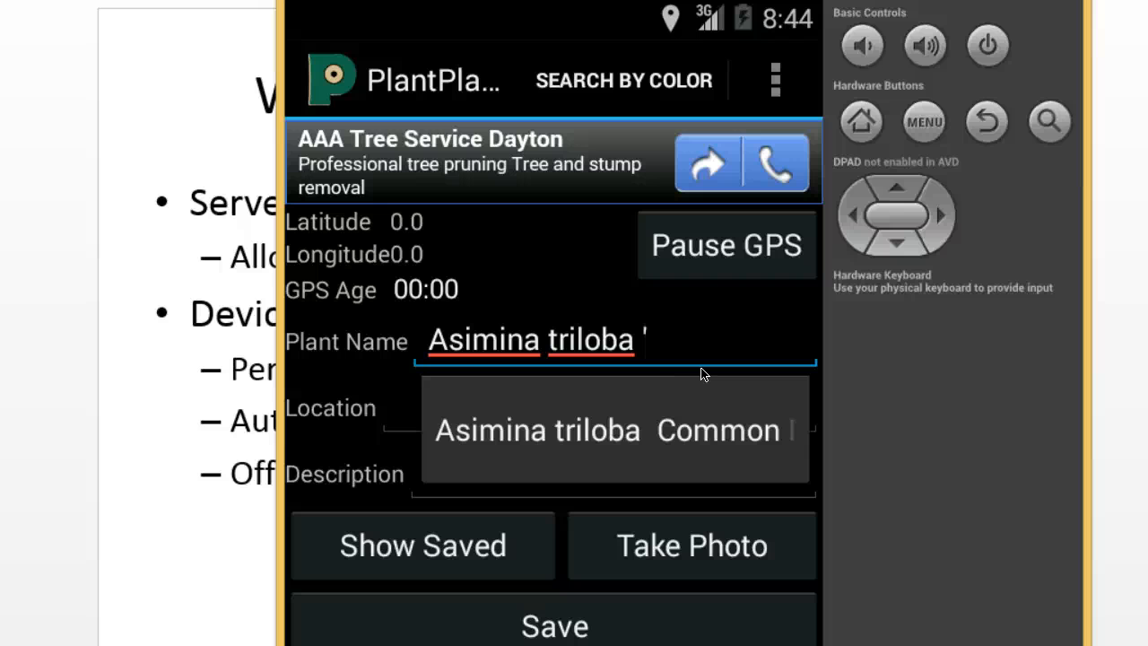
text('Susque)
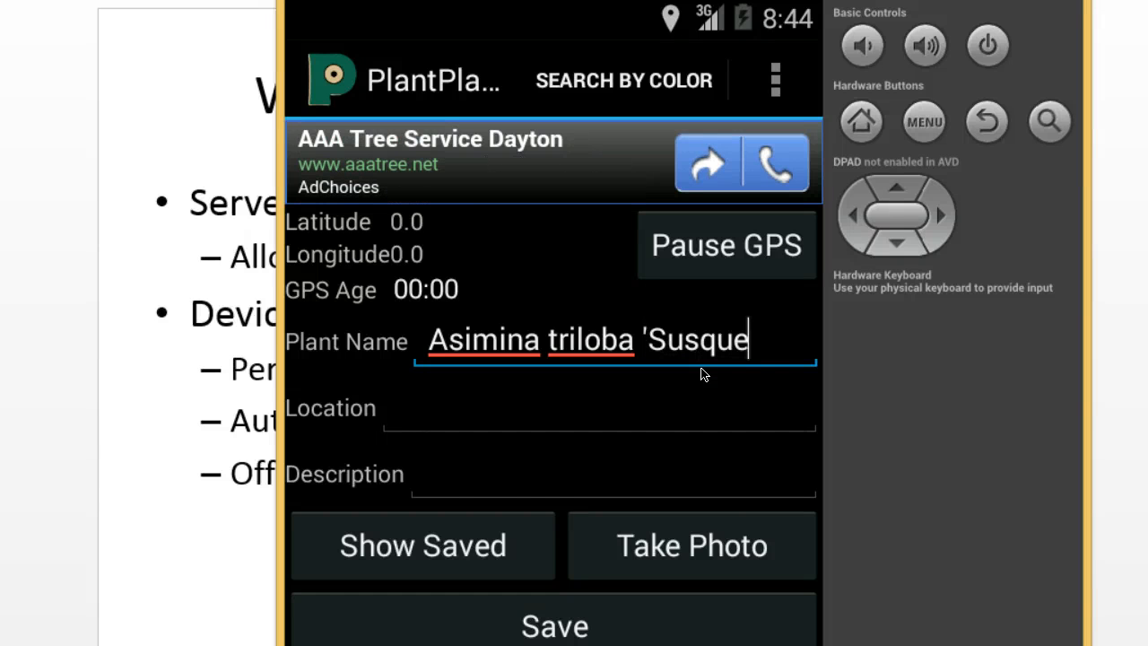
text(hena)
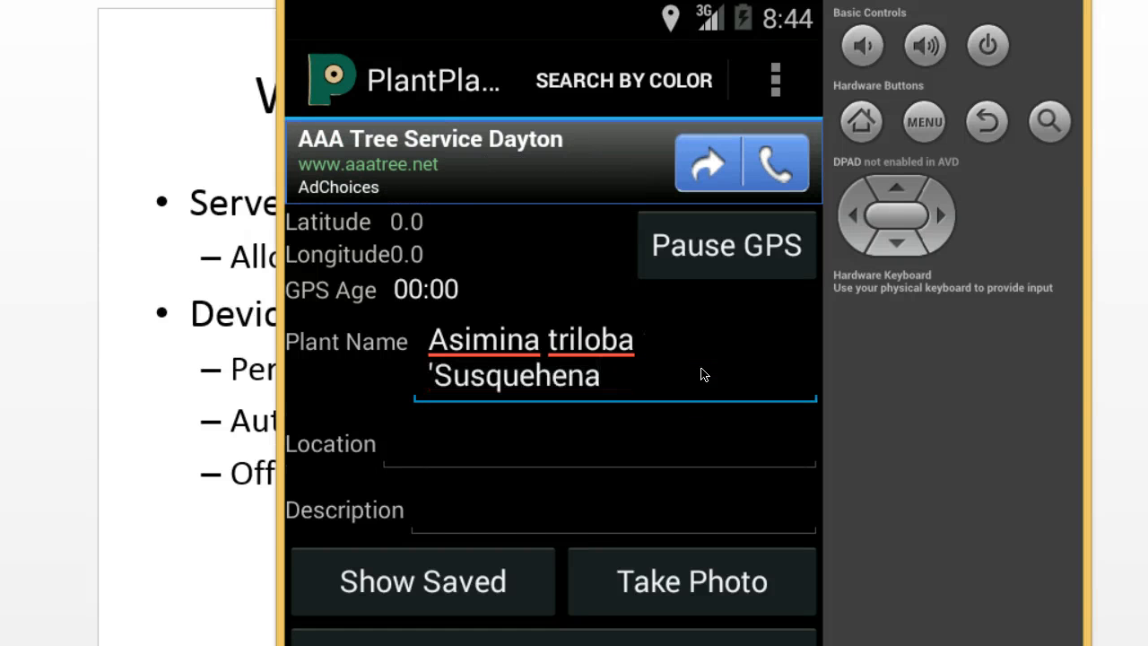
text(')
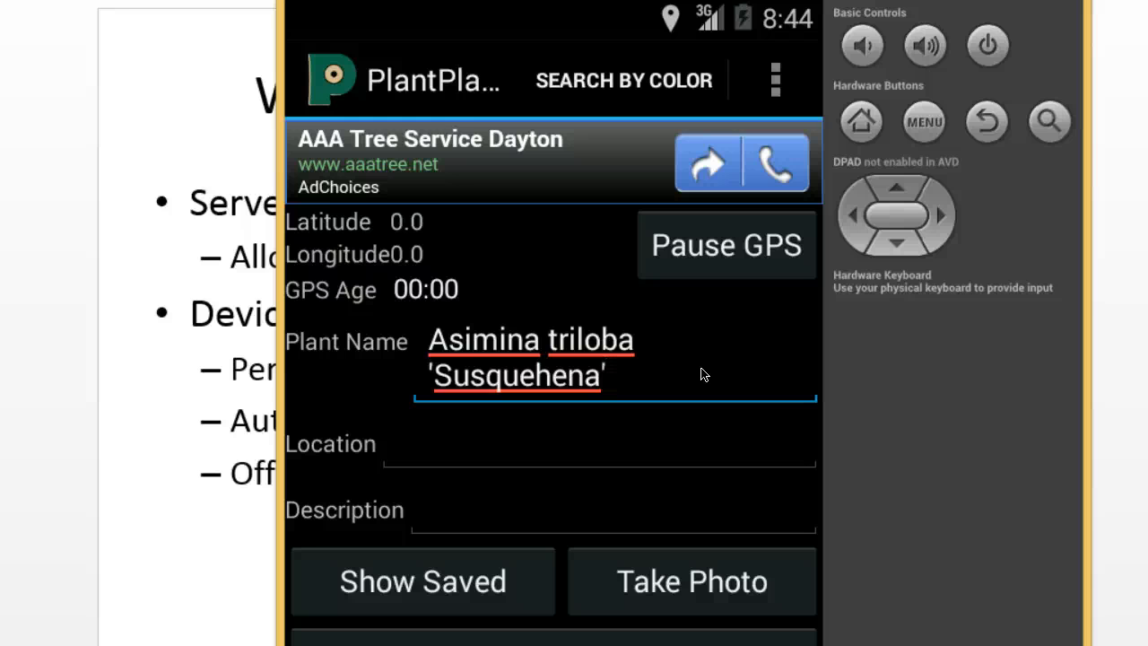
text(Susqu)
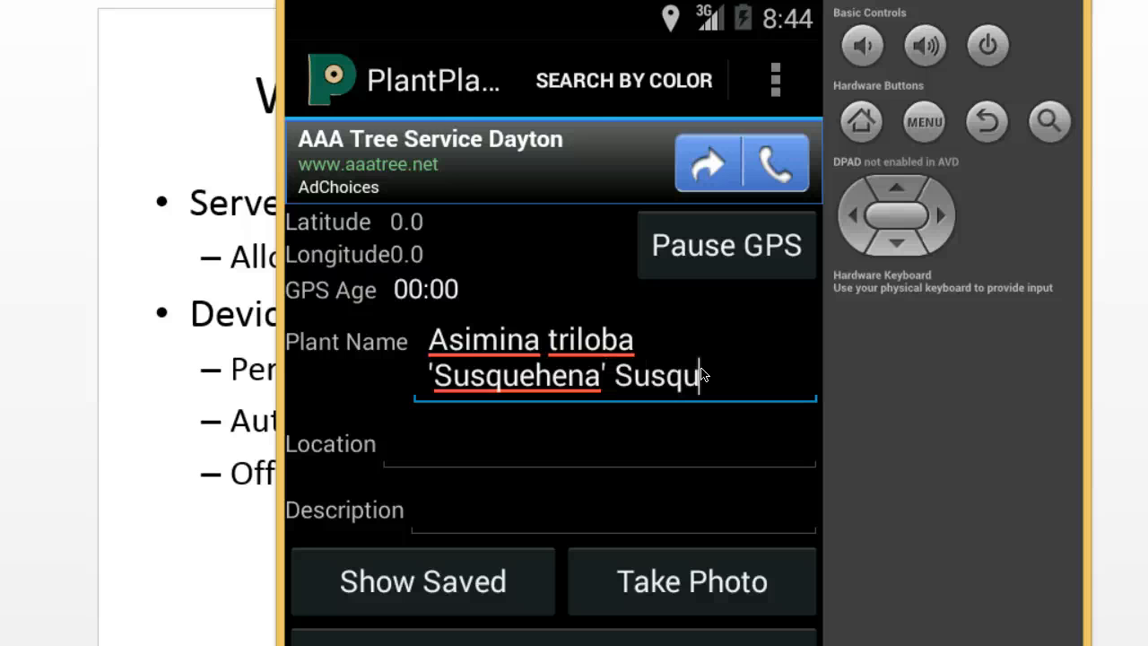
text(ehena)
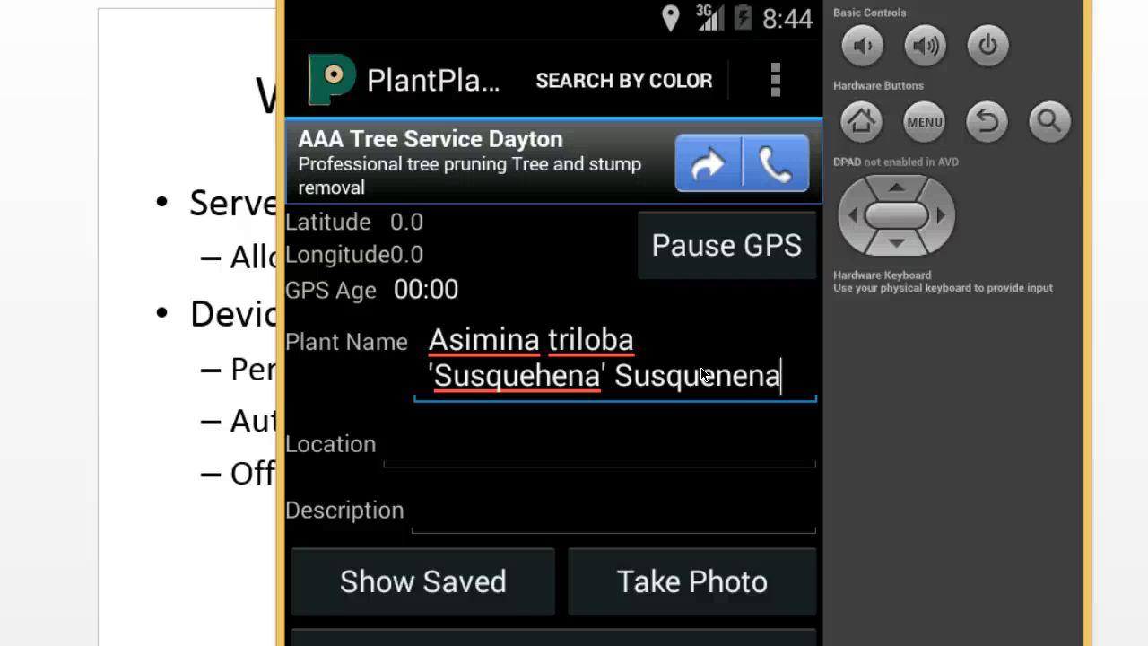
text(Paw paw)
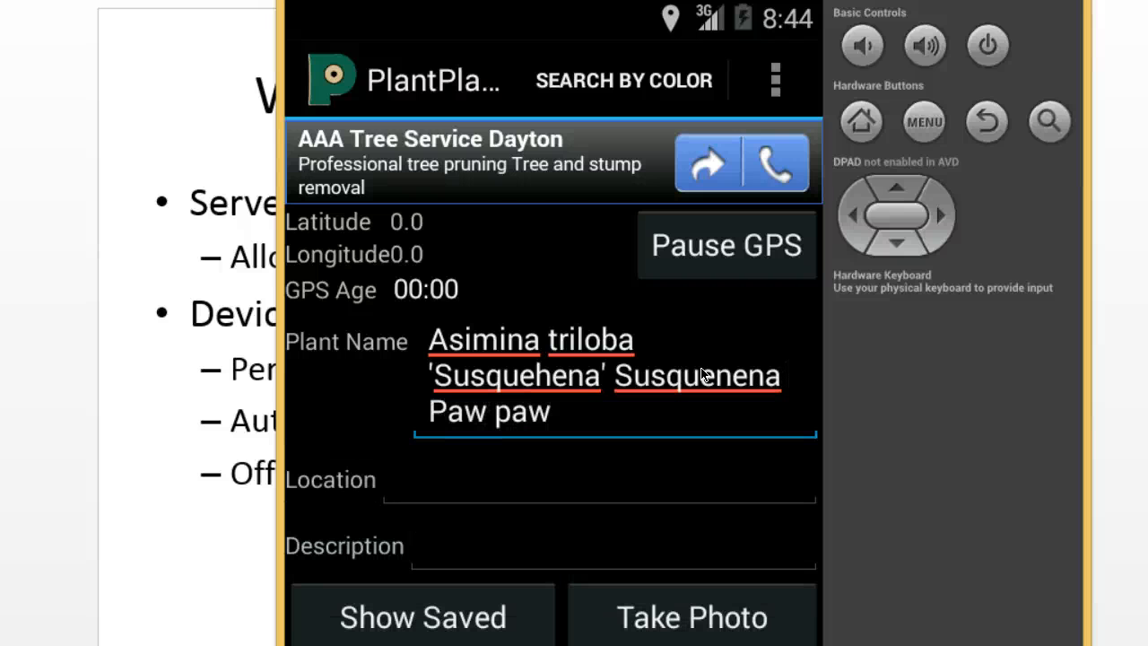
click(549, 411)
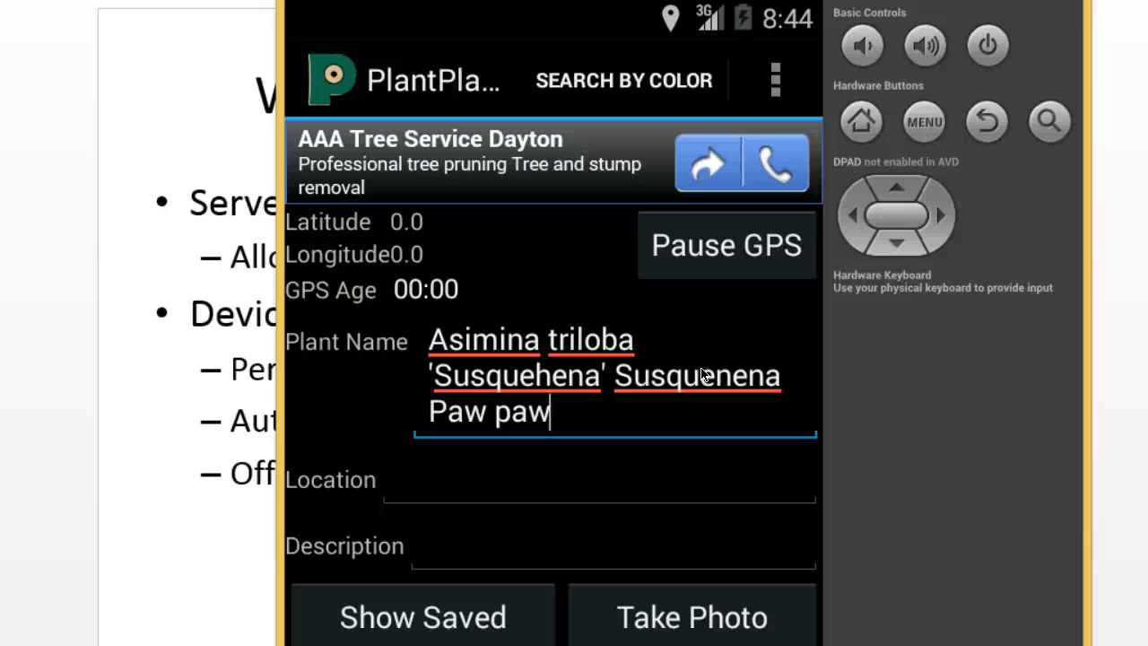